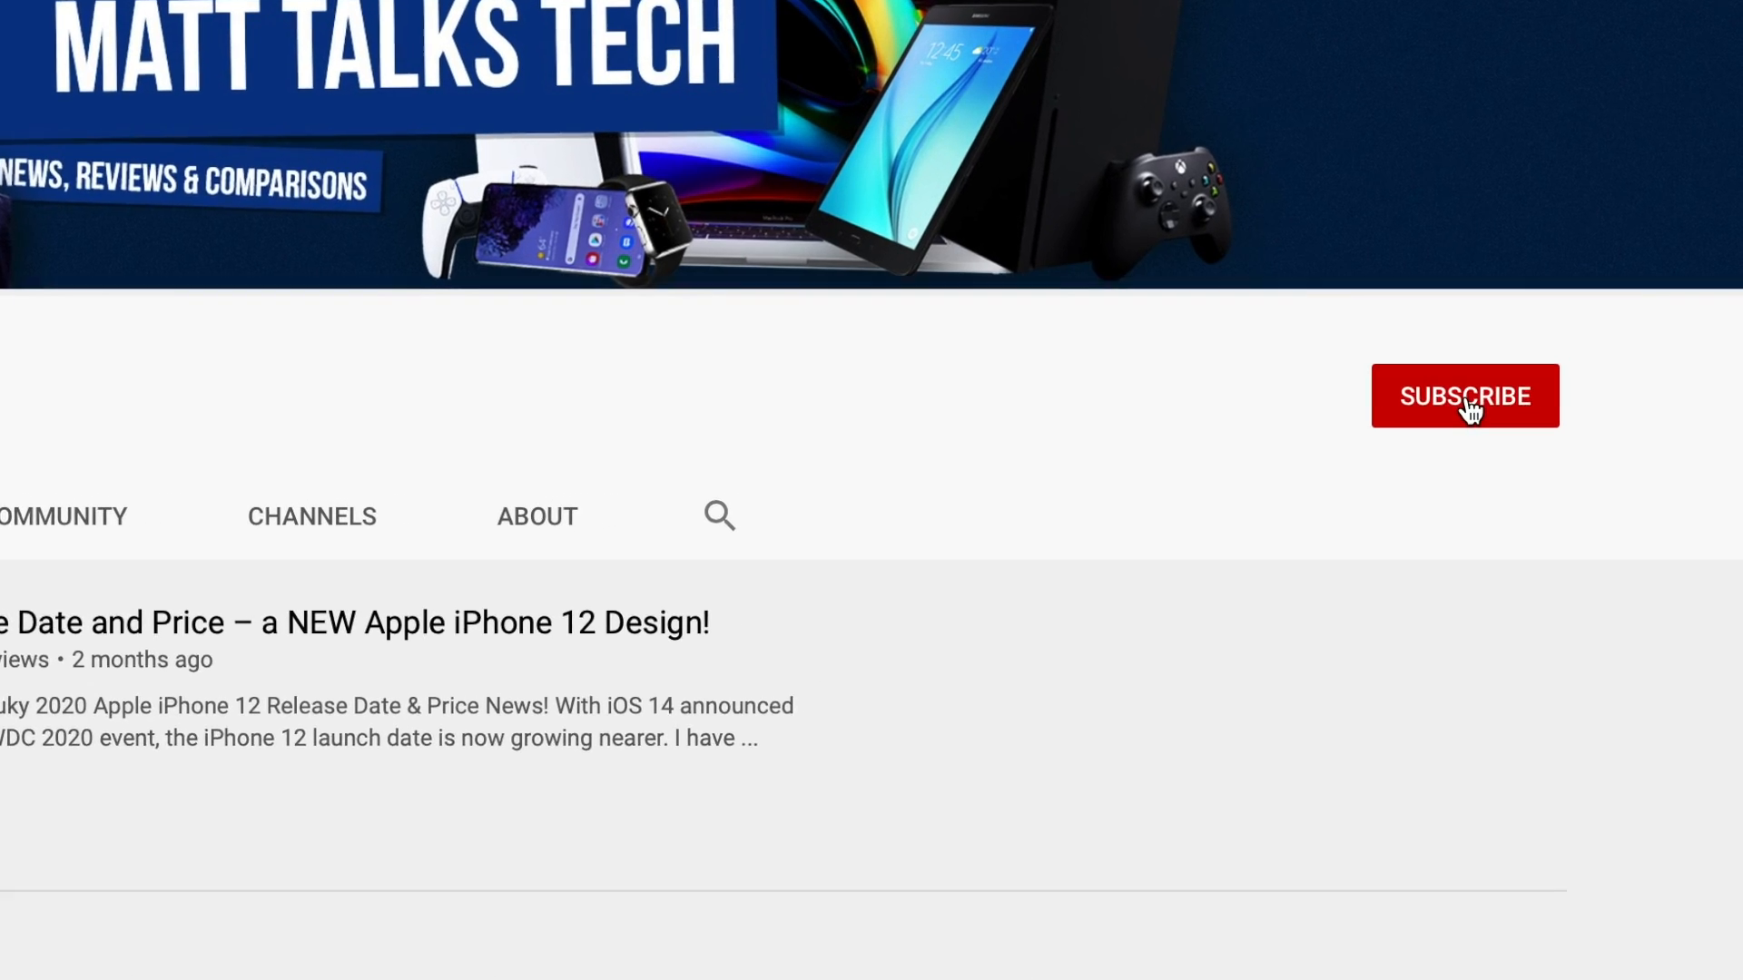
{"action": "left_click", "coordinate": [1466, 395]}
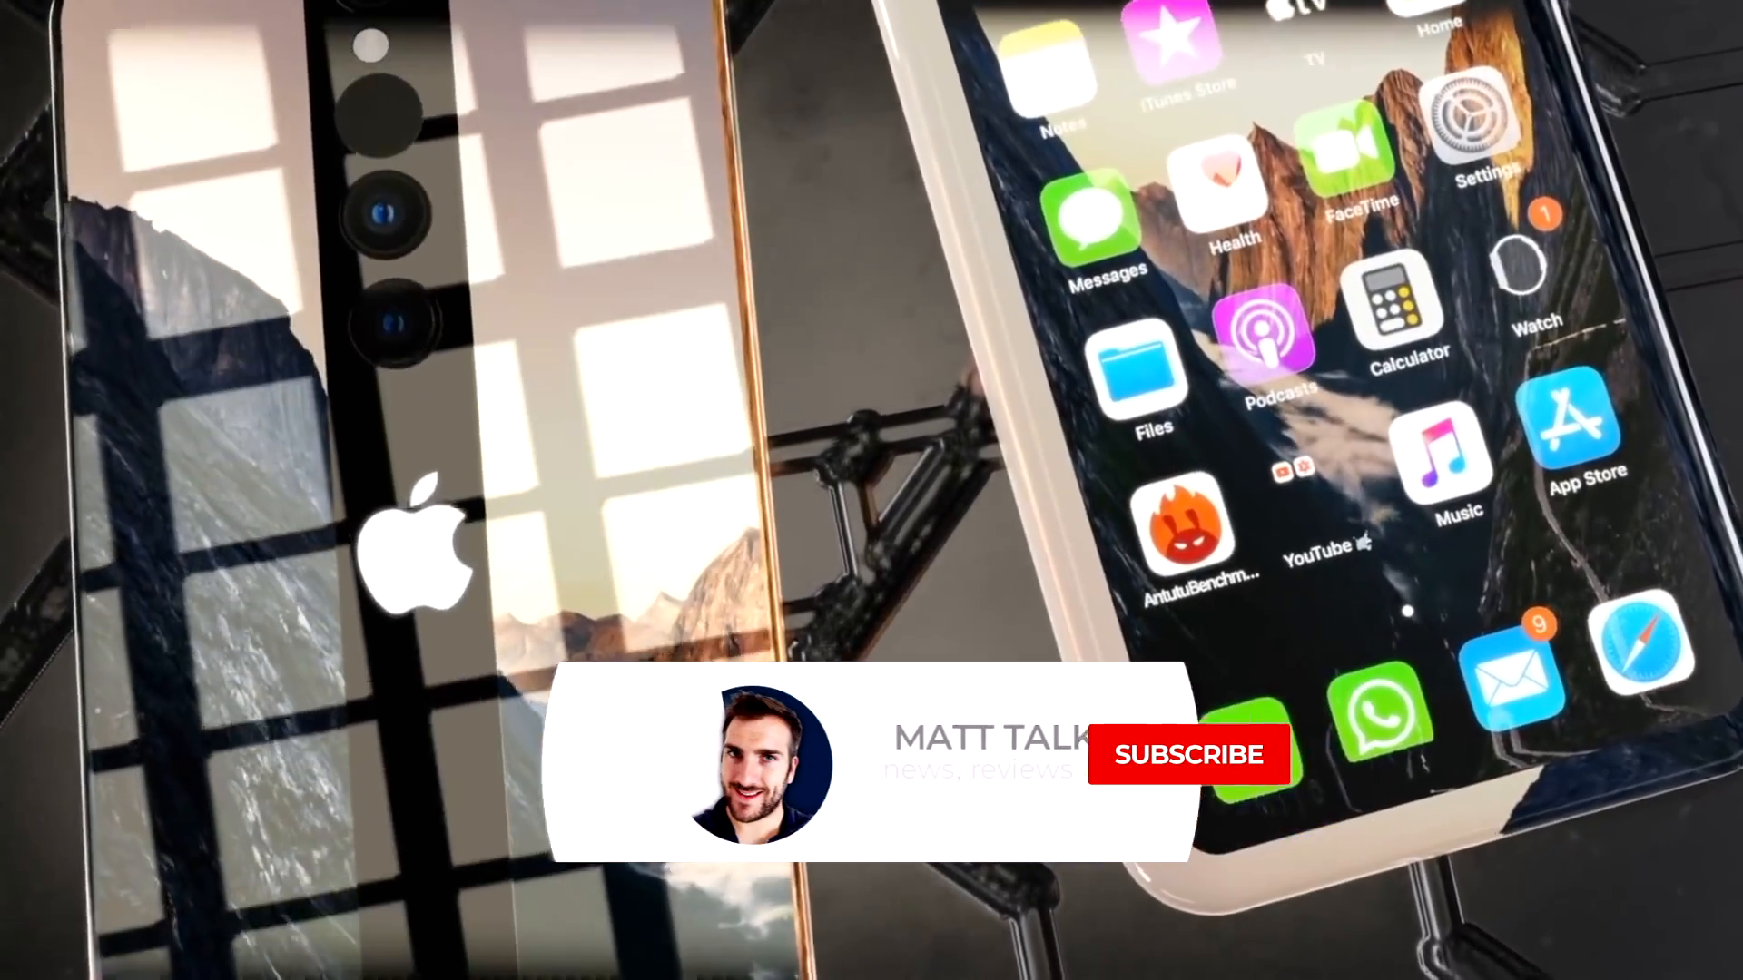
{"action": "left_click", "coordinate": [1188, 753]}
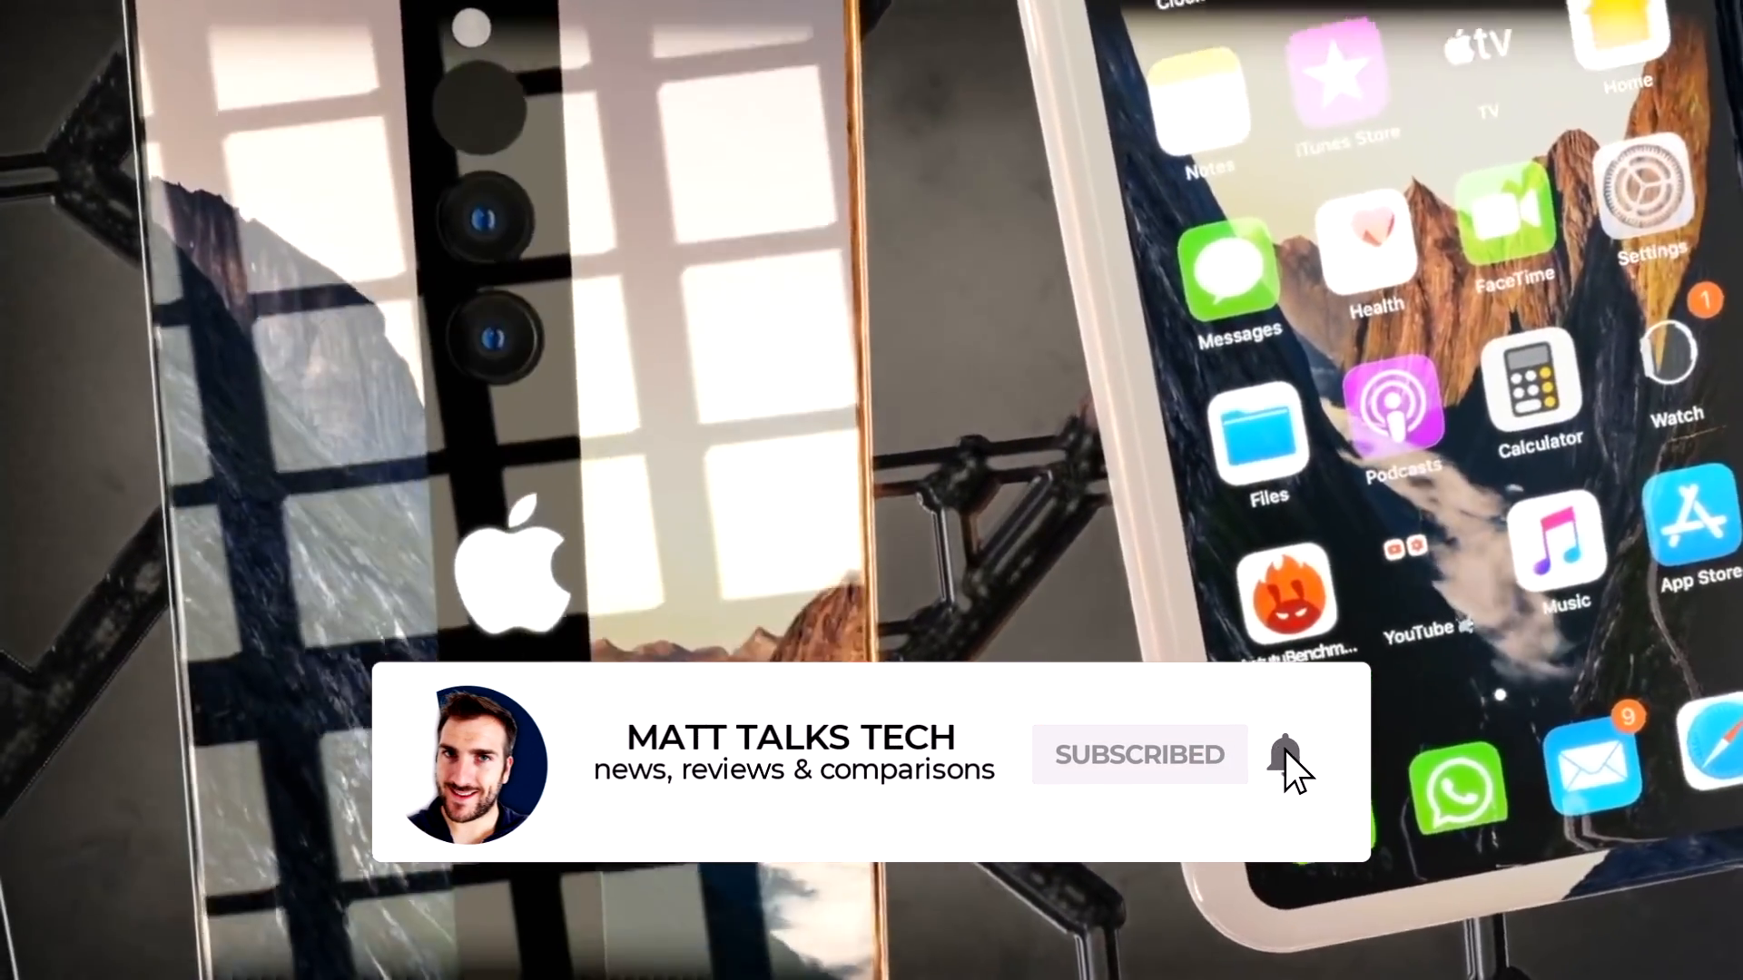